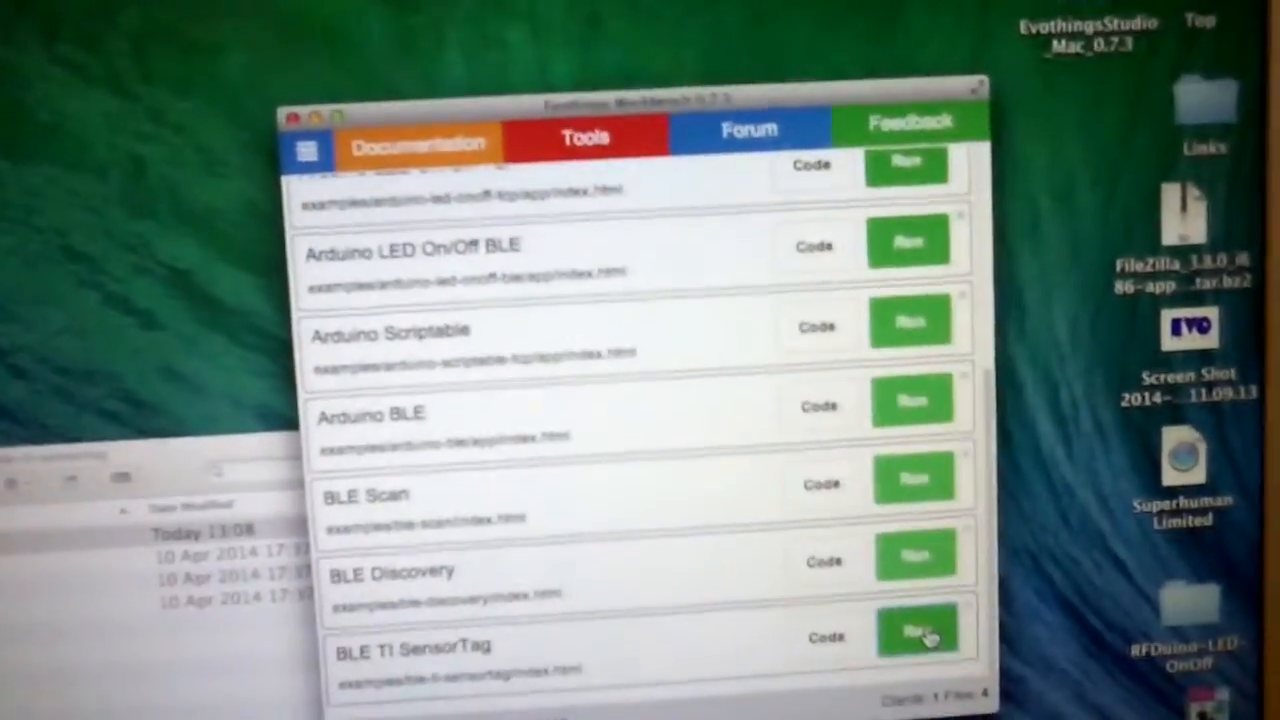
pyautogui.click(917, 631)
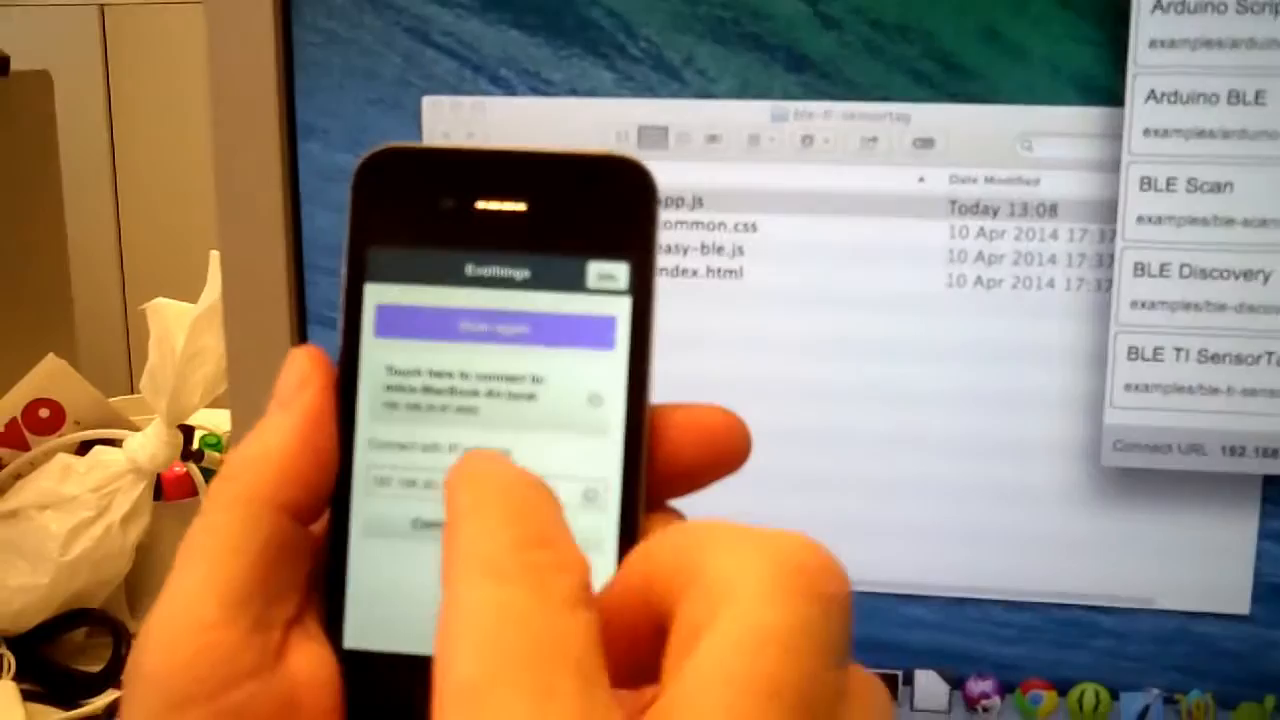